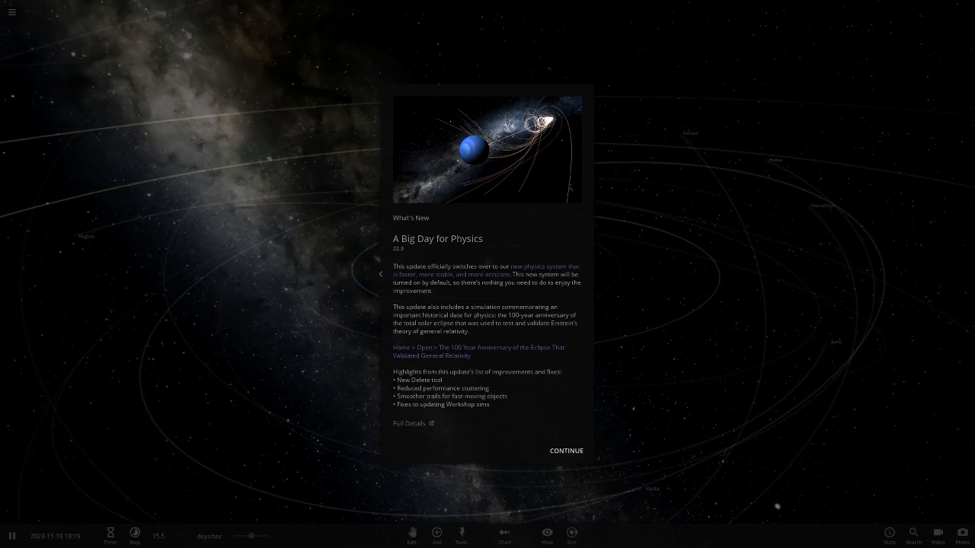
- Dismiss the What's New update notes and continue to the solar system simulation
{"action": "left_click", "coordinate": [567, 451]}
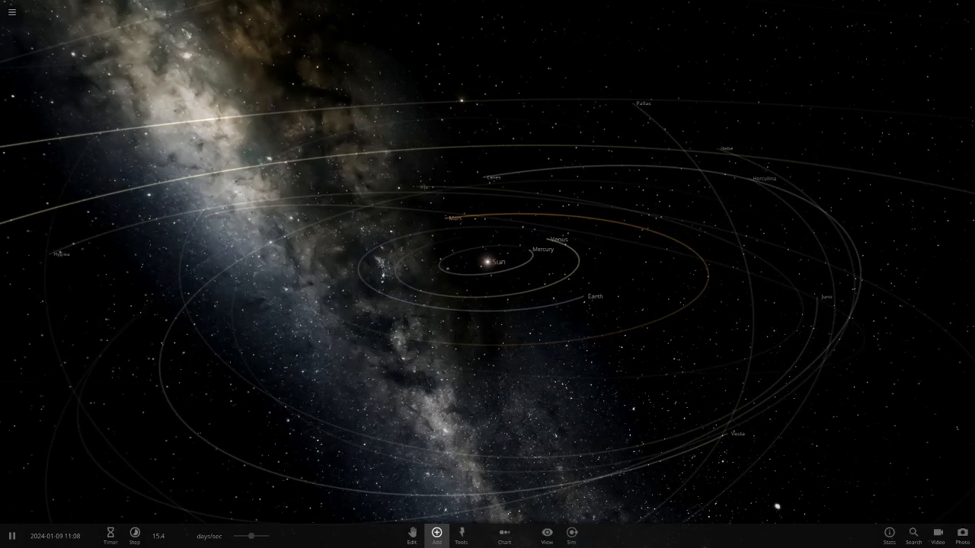
- Select the Sun in the solar system view to show its details card
{"action": "left_click", "coordinate": [436, 536]}
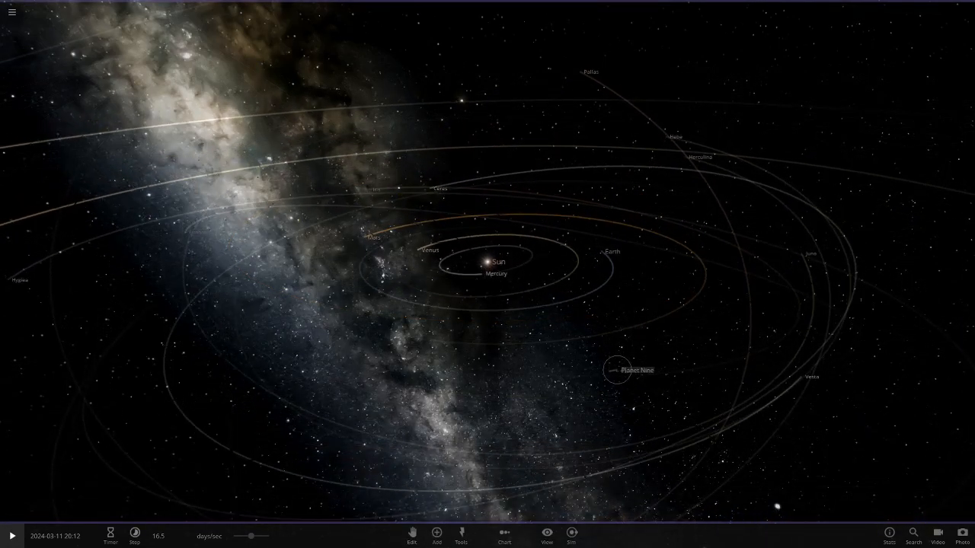
{"action": "left_click", "coordinate": [617, 369]}
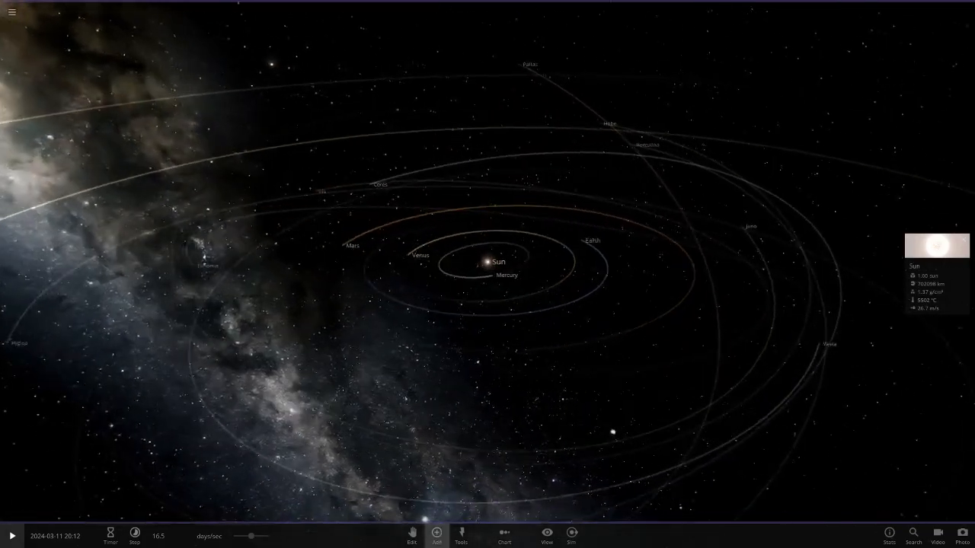
{"action": "left_click", "coordinate": [435, 536]}
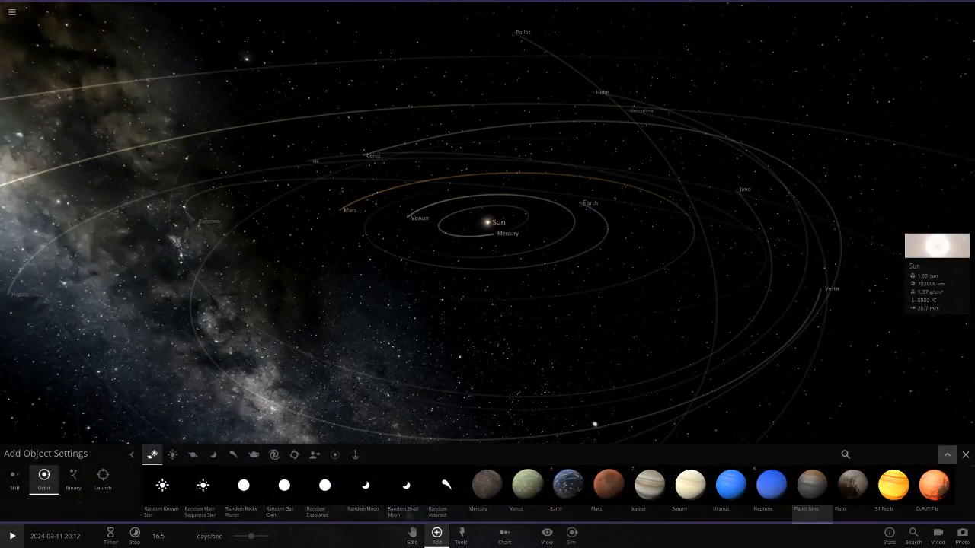
{"action": "left_click", "coordinate": [947, 454]}
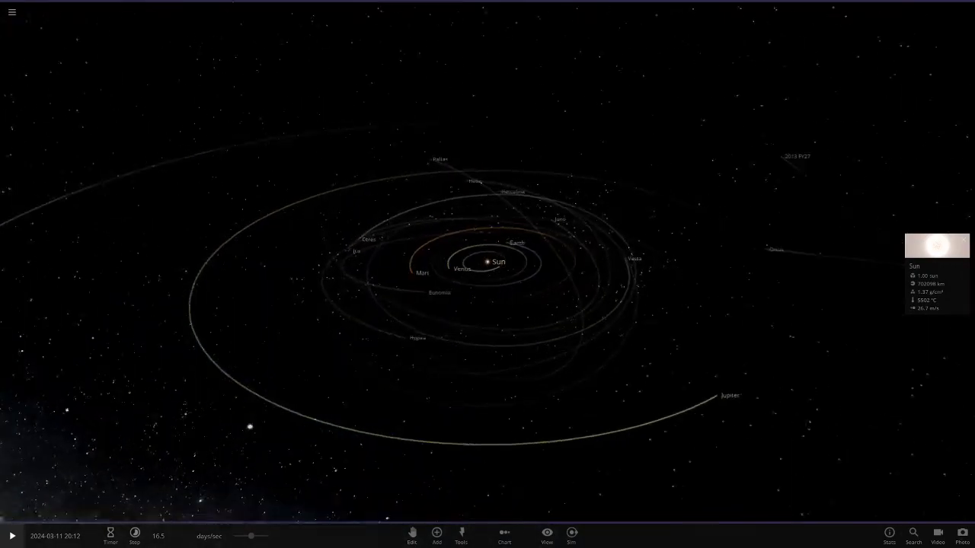
- Load the 100 Year Anniversary of the 1919 eclipse simulation with its General Relativity notes
{"action": "left_click", "coordinate": [12, 12]}
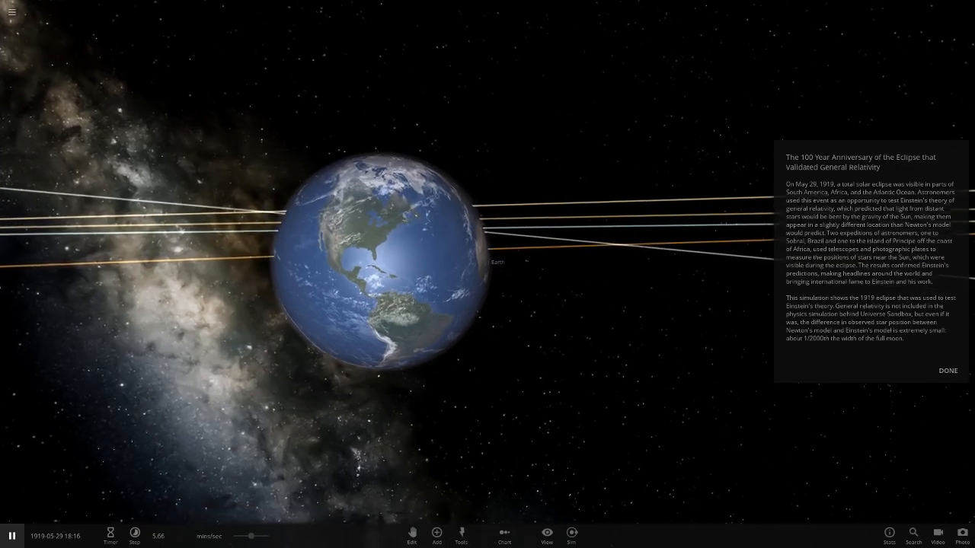
- Zoom in on Earth, let it run, then bring back the eclipse simulation's description
{"action": "scroll", "scroll_direction": "down", "scroll_amount": 3}
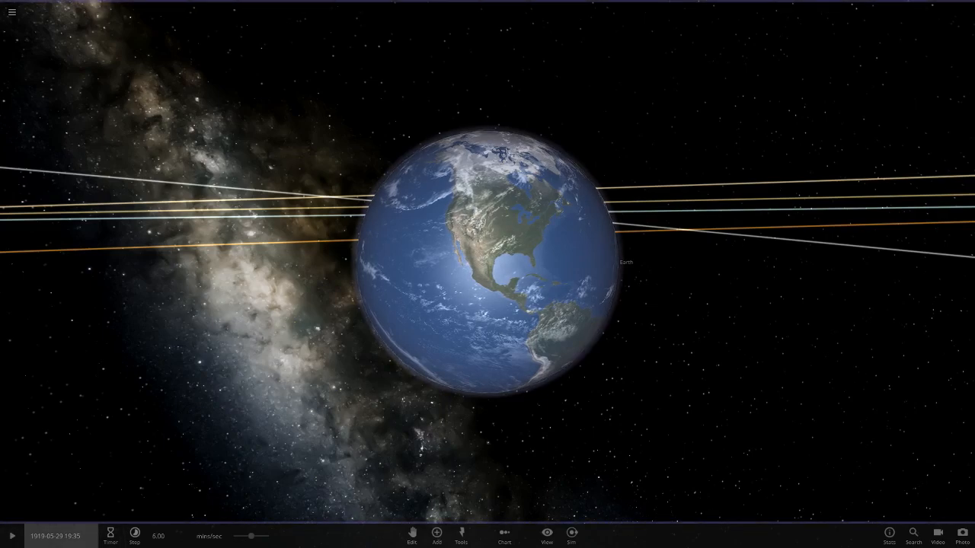
{"action": "left_click", "coordinate": [12, 533]}
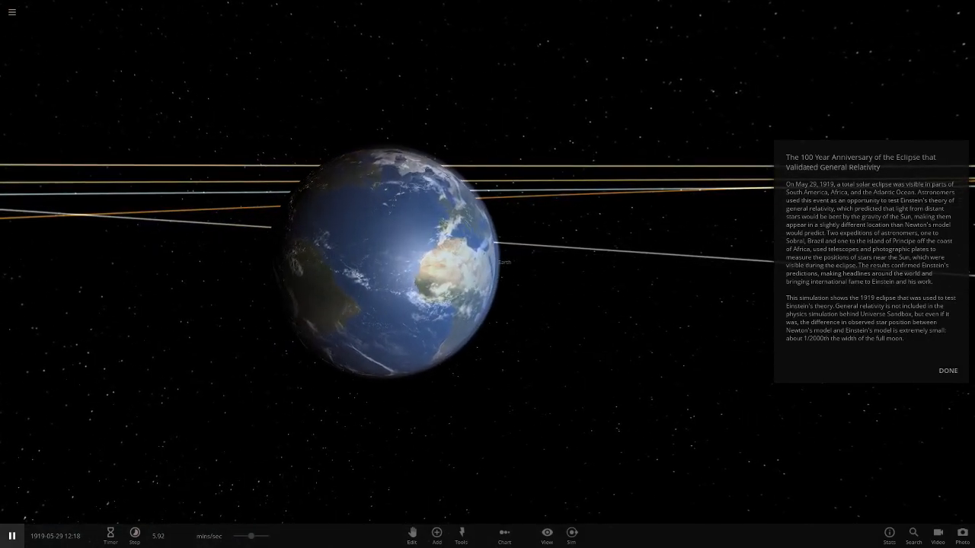
- Close the eclipse explanation notes so Earth fills the scene with Africa facing out
{"action": "left_click", "coordinate": [12, 13]}
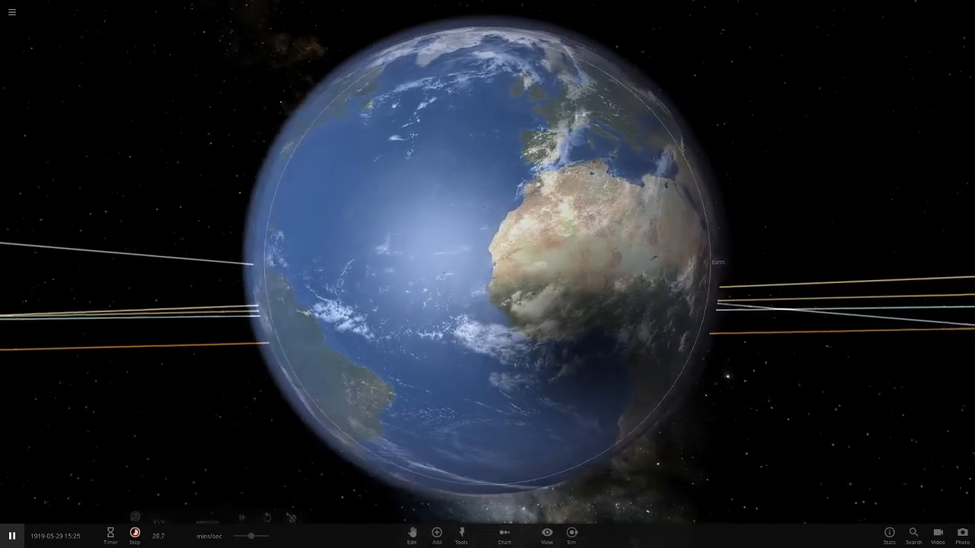
- Zoom out until Earth is a small globe travelling along its orbit line
{"action": "scroll", "scroll_direction": "down", "scroll_amount": 3}
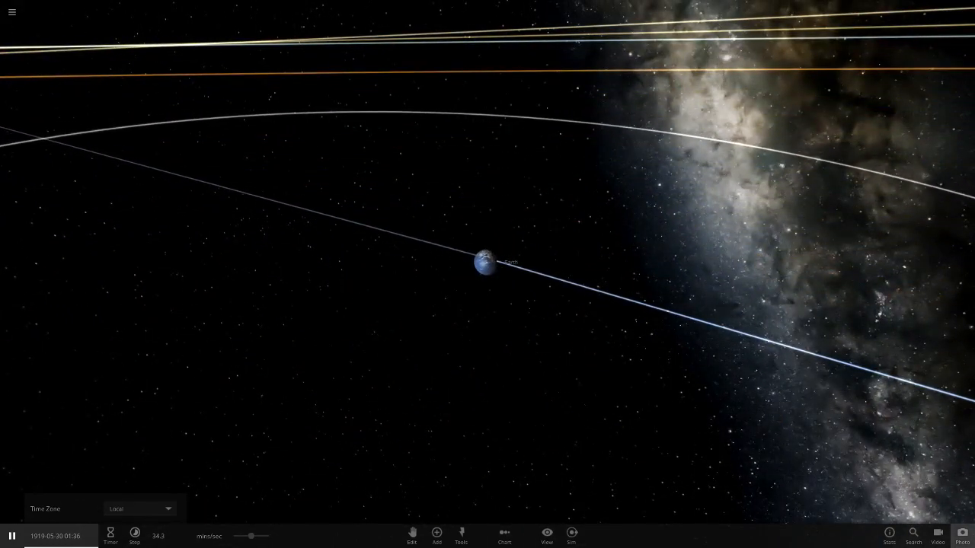
- Pick Uranus from the object list and show its mass, radius, density, temperature and motion
{"action": "left_click", "coordinate": [913, 535]}
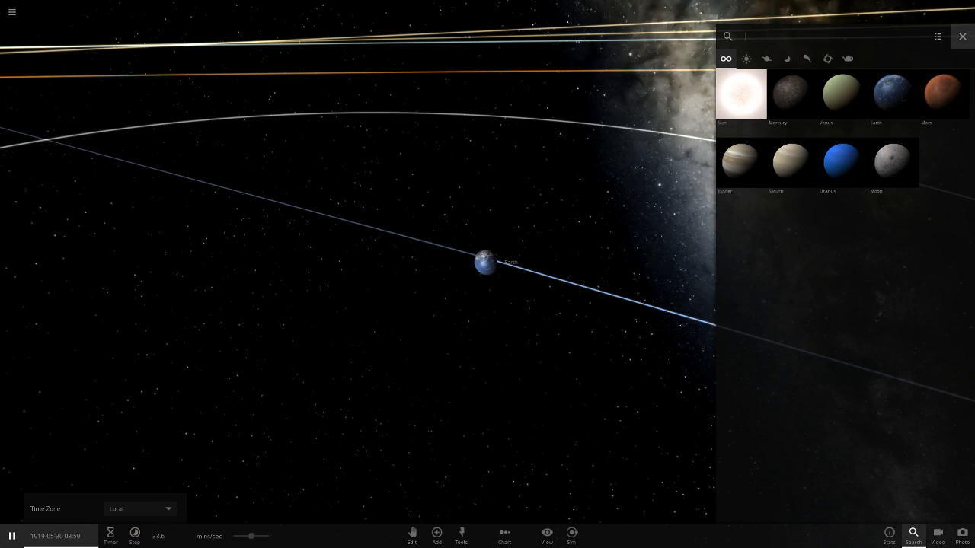
{"action": "left_click", "coordinate": [840, 159]}
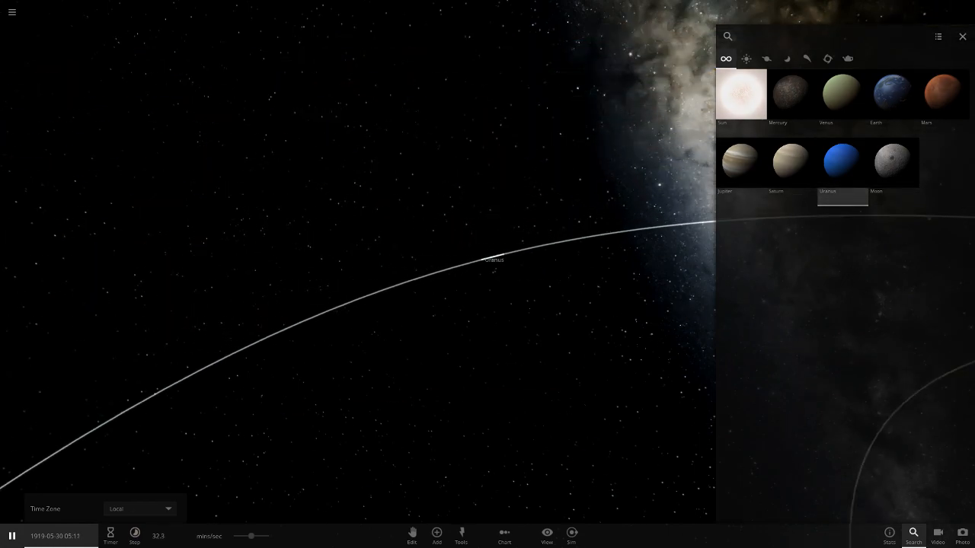
{"action": "left_click", "coordinate": [841, 157]}
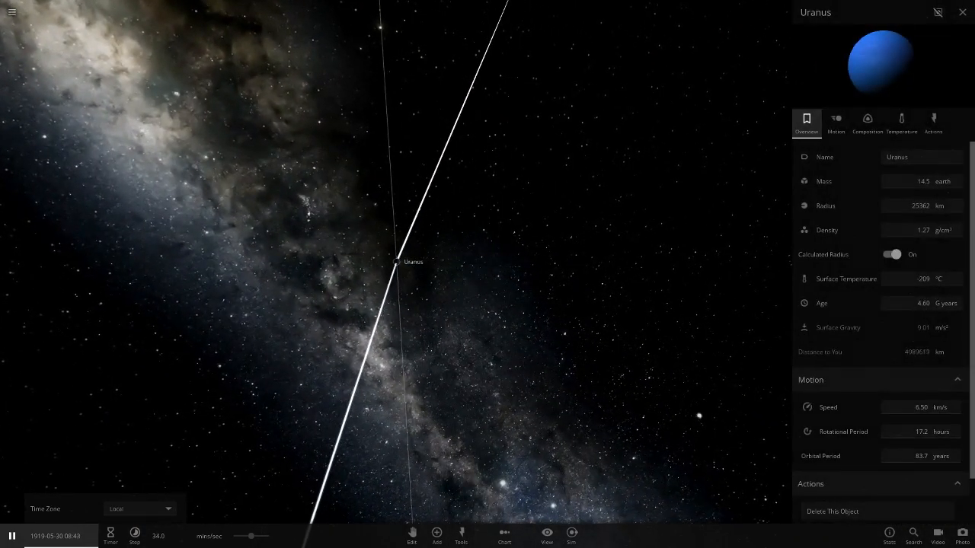
- Load a full solar system simulation from the main menu's Open list
{"action": "left_click", "coordinate": [12, 12]}
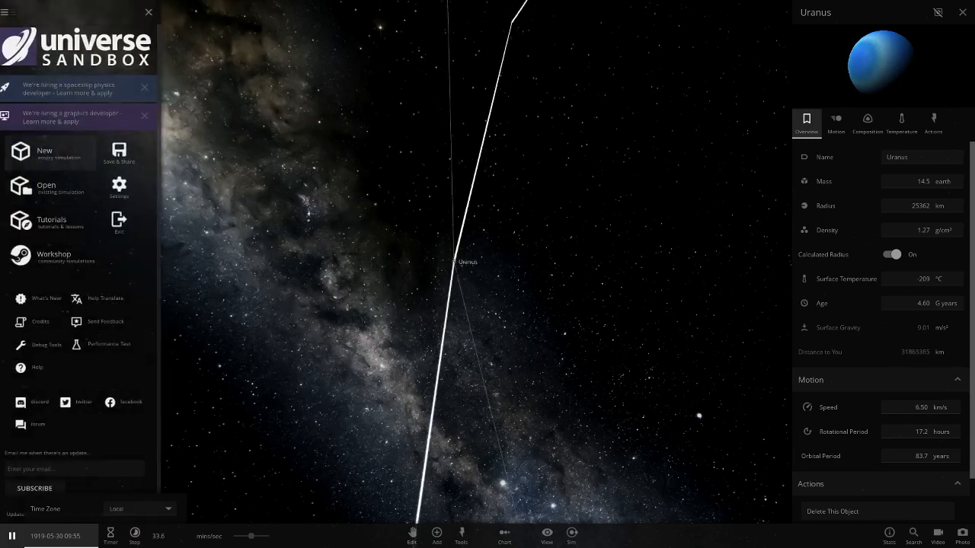
{"action": "left_click", "coordinate": [45, 186]}
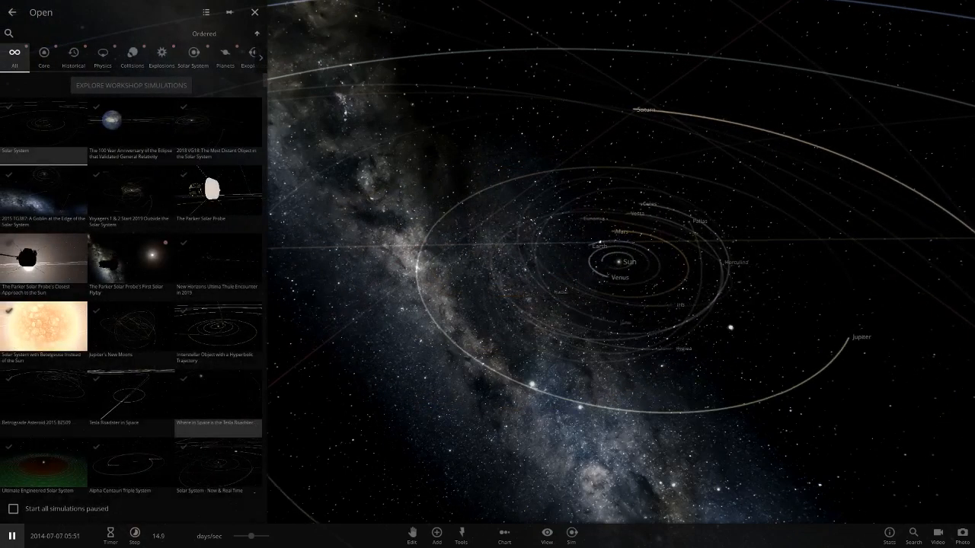
{"action": "left_click", "coordinate": [12, 12]}
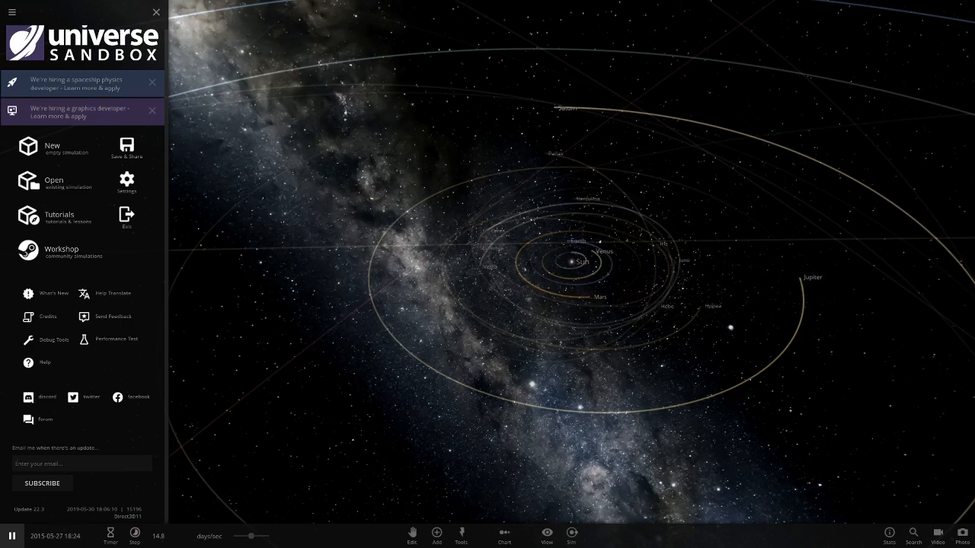
{"action": "left_click", "coordinate": [411, 536]}
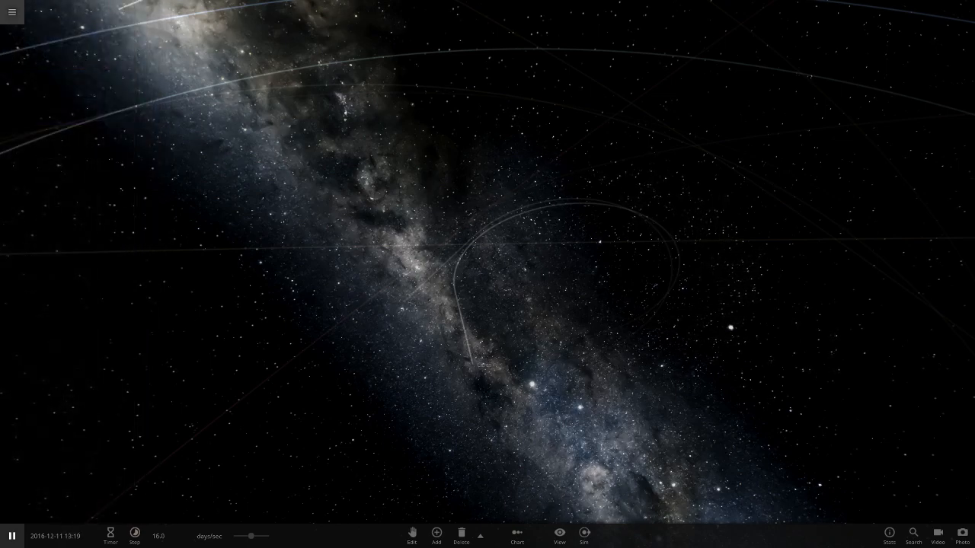
{"action": "left_click", "coordinate": [12, 12]}
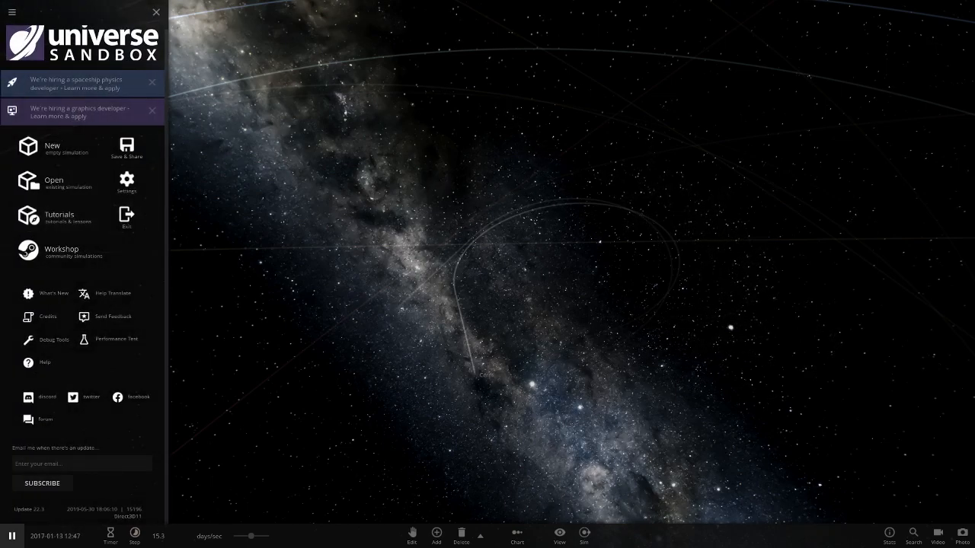